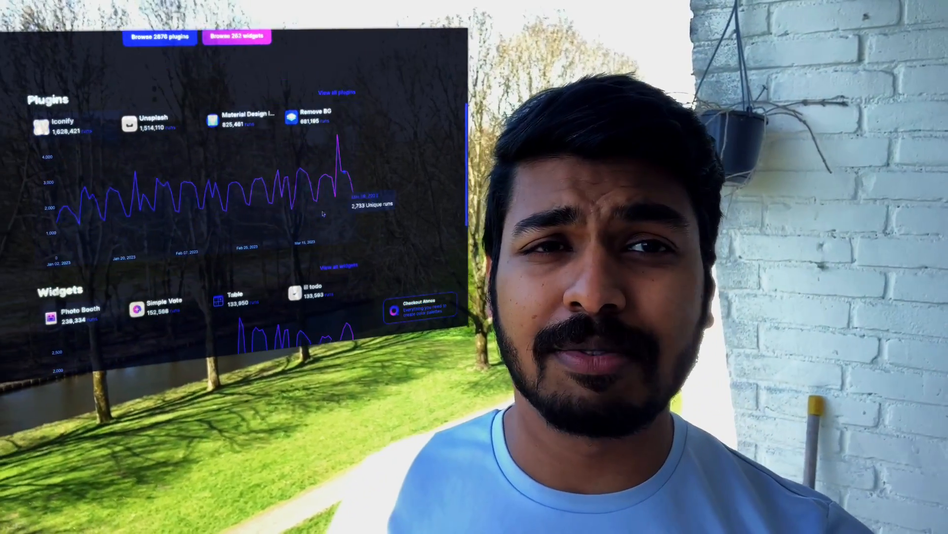
# - Import the Iconify bell-notification-outline icon and fill the image layers with Unsplash 'tour' photos
pyautogui.scroll(-3)
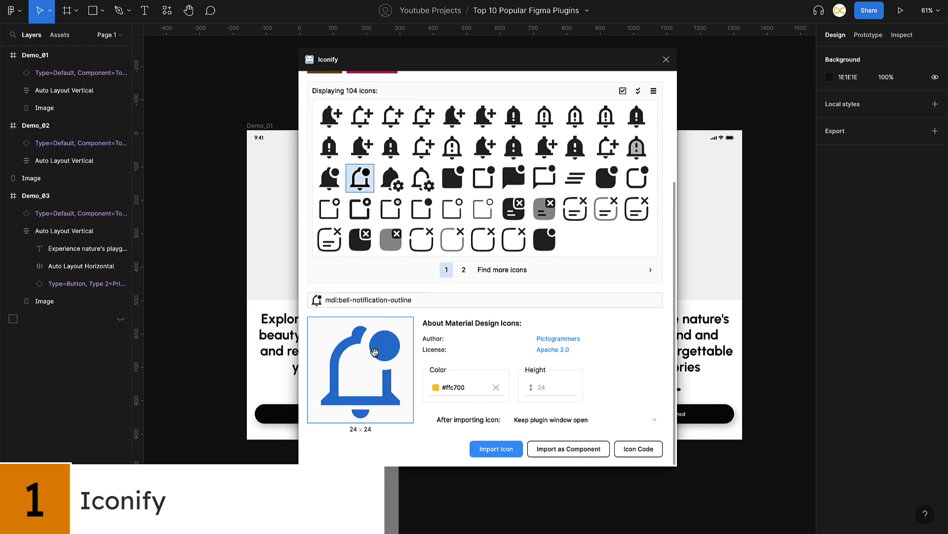
pyautogui.click(495, 449)
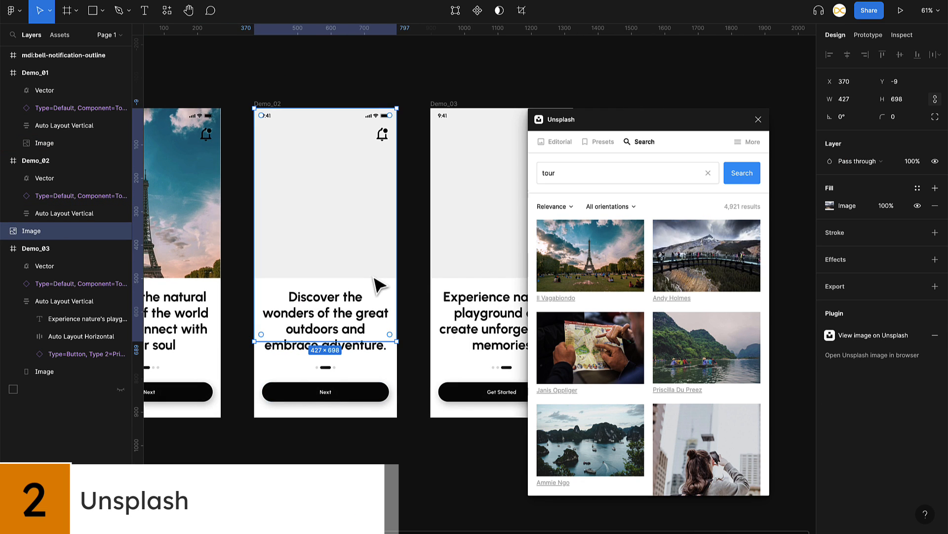
pyautogui.moveTo(37, 230)
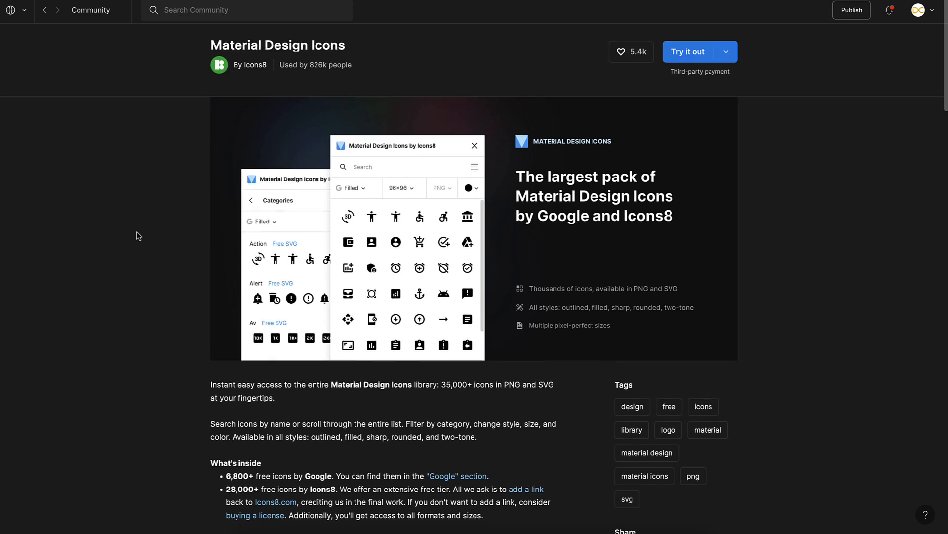
# - Insert the Material arrow-circle-up icon, then strip the background from Demo_03's statue photo with Remove BG
pyautogui.scroll(-3)
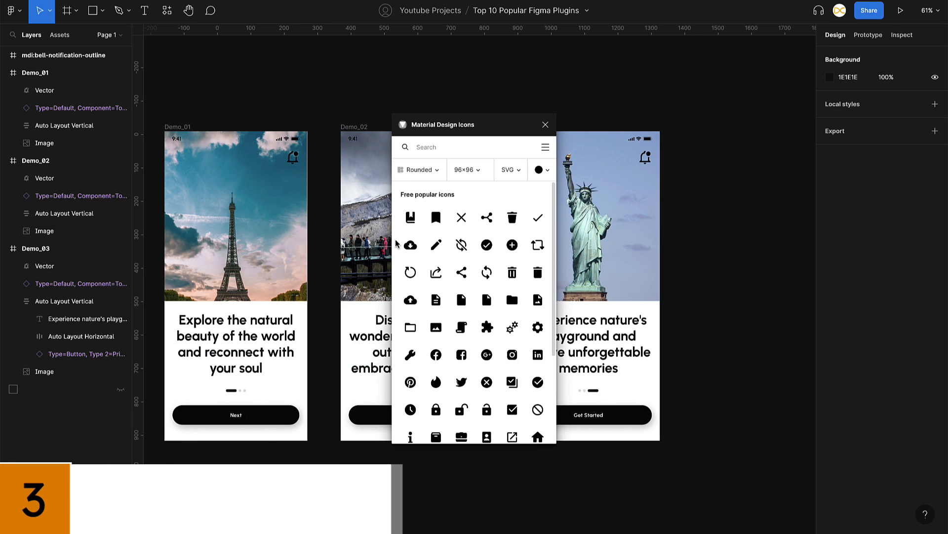
pyautogui.click(417, 169)
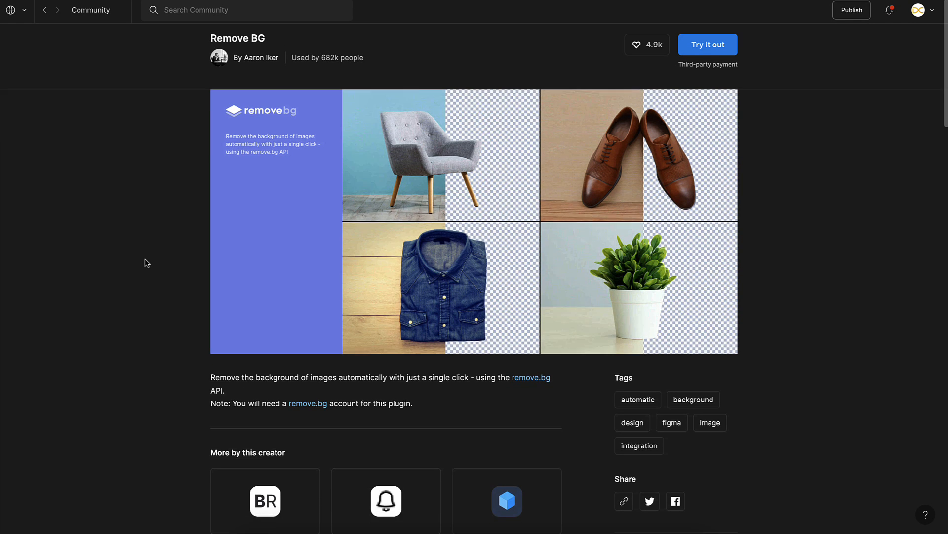
pyautogui.scroll(-3)
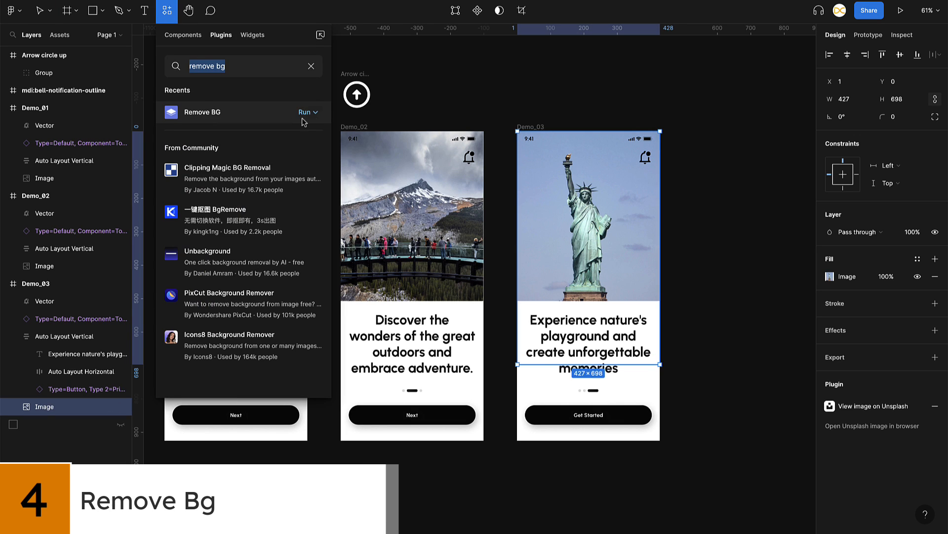
pyautogui.click(306, 112)
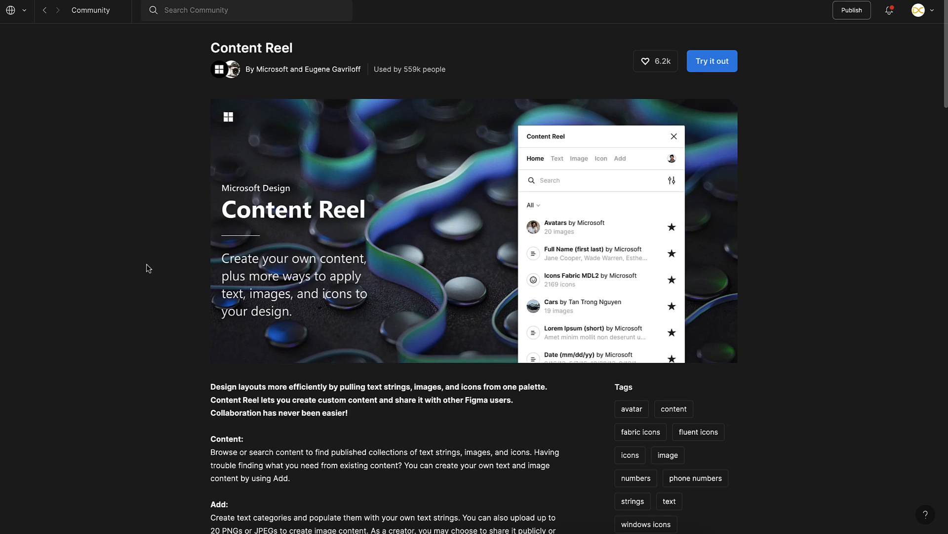
# - Apply Content Reel 'travel' phrases to the three frame headings
pyautogui.scroll(-3)
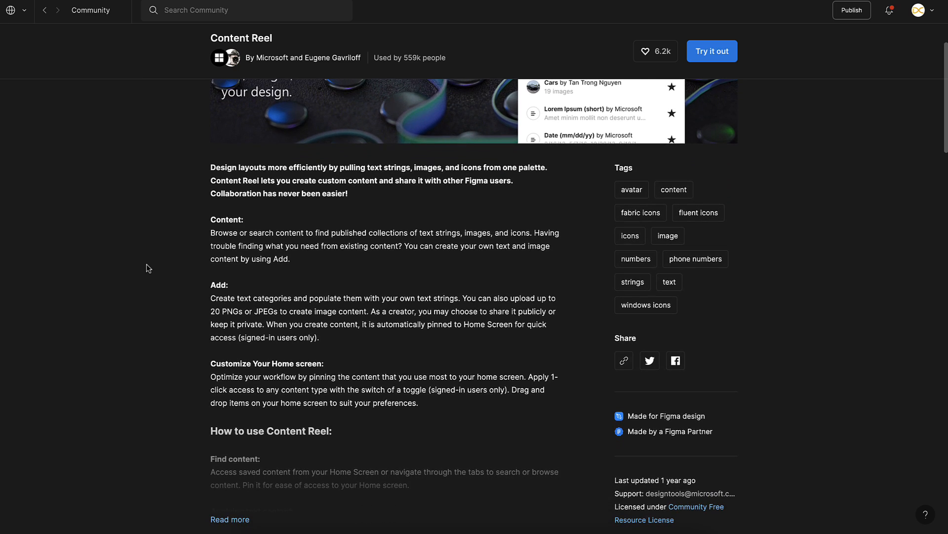
pyautogui.click(713, 50)
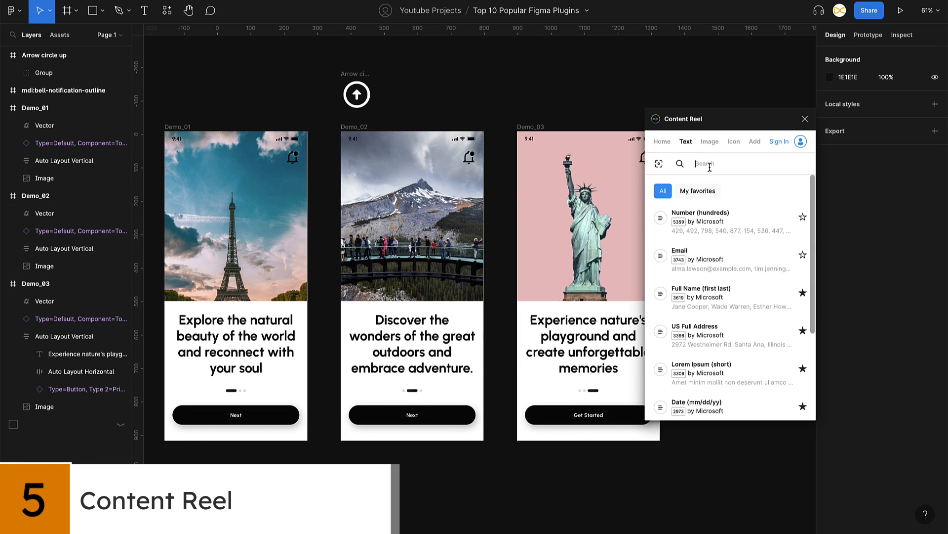
pyautogui.write('travel')
pyautogui.write('lorem ipsum')
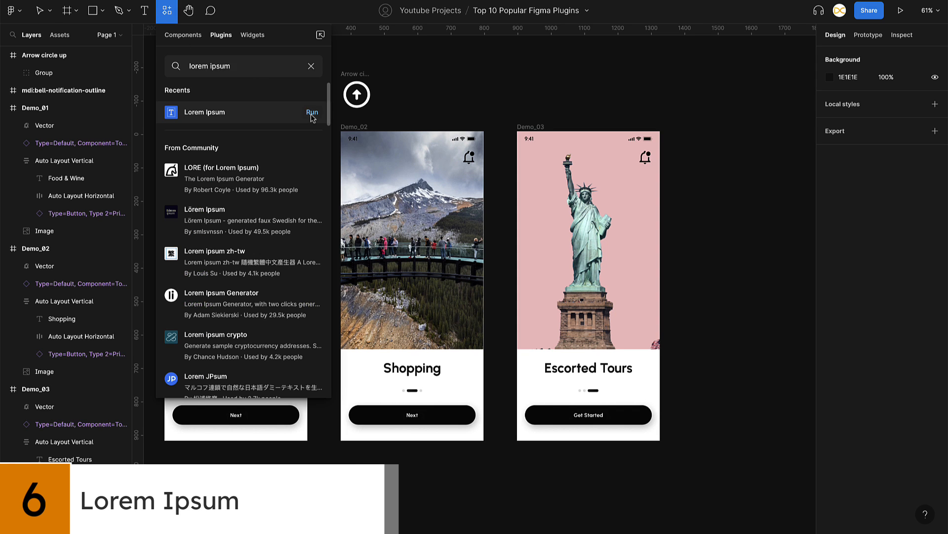
# - Replace the three headlines with generated Lorem Ipsum filler text
pyautogui.click(312, 113)
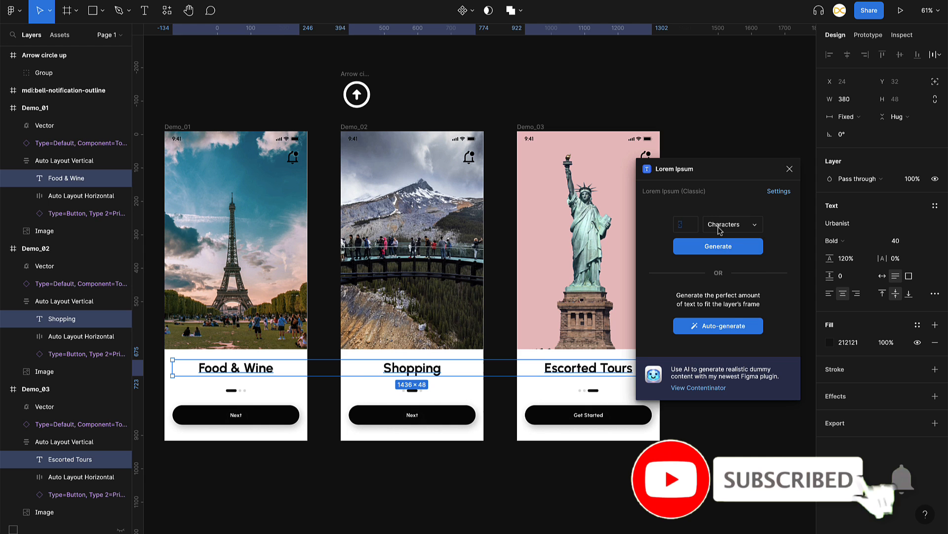
pyautogui.click(732, 224)
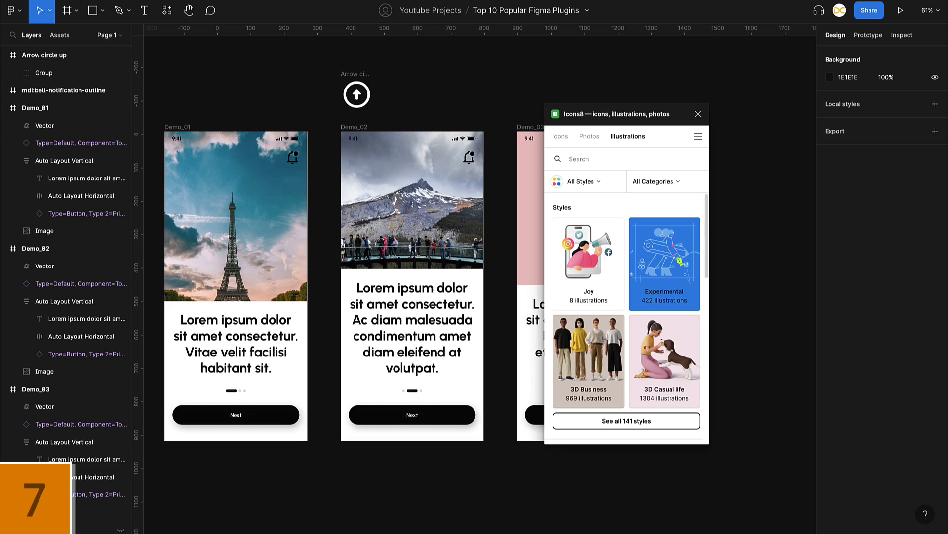
# - Place the Icons8 3D Casual life boy-with-delivery-robot illustration on the first frame
pyautogui.click(664, 359)
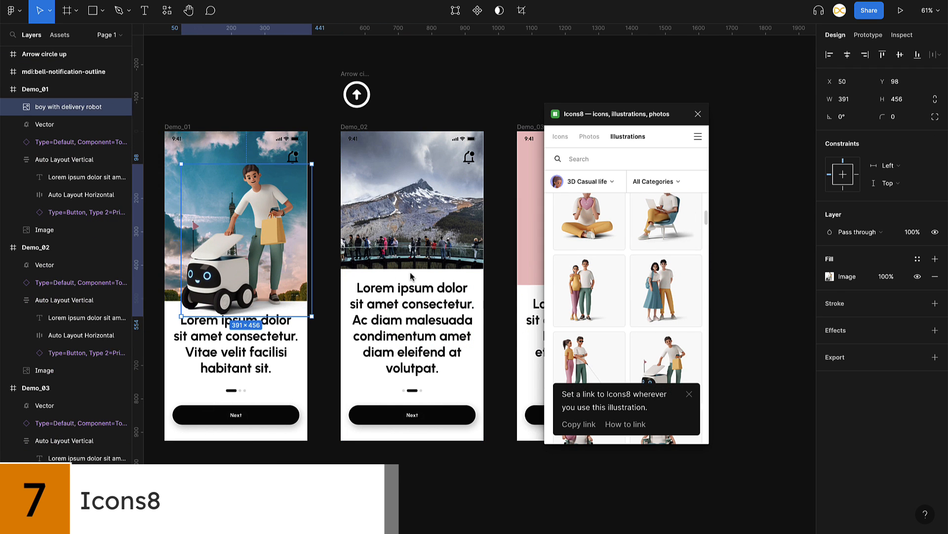
pyautogui.click(559, 136)
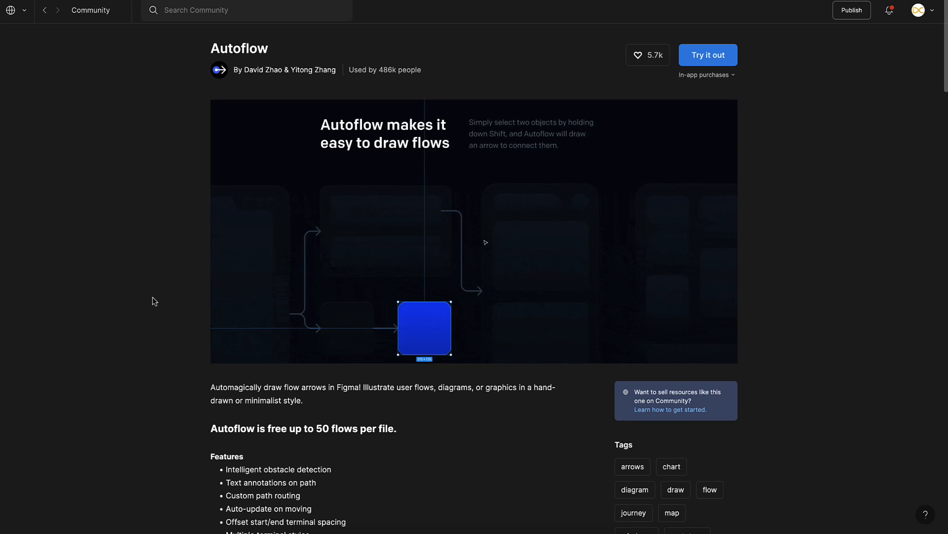
# - Link Demo_01 and Demo_02 with an Autoflow arrow, dismissing the paid-plugin notice
pyautogui.scroll(-3)
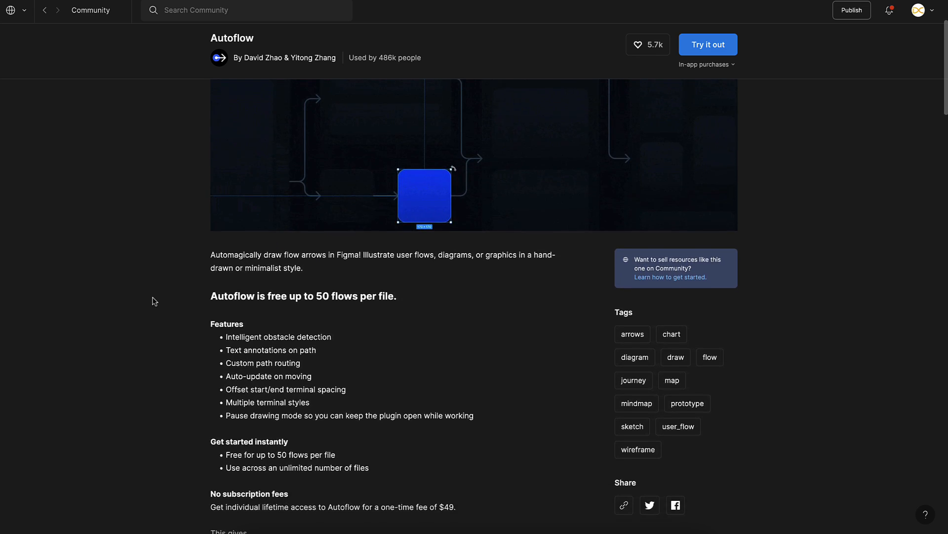
pyautogui.click(707, 45)
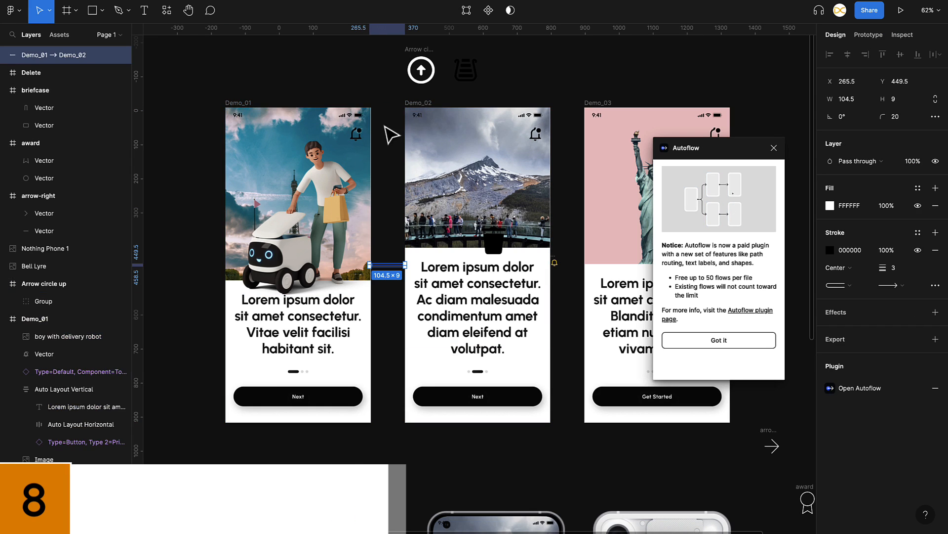
pyautogui.click(718, 338)
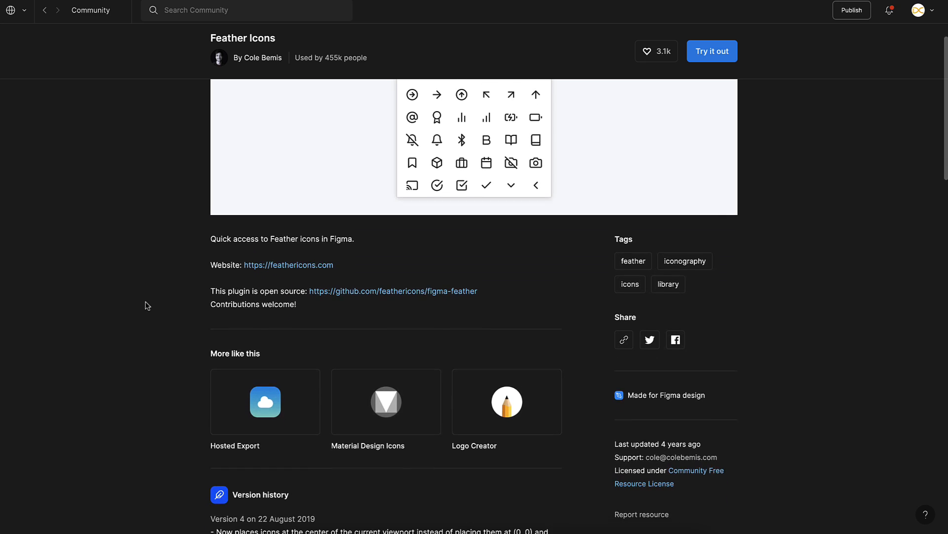
# - Run Mockup on Demo_02, view all Latest Free Mockups and pick the laptop-on-desk mockup
pyautogui.click(711, 50)
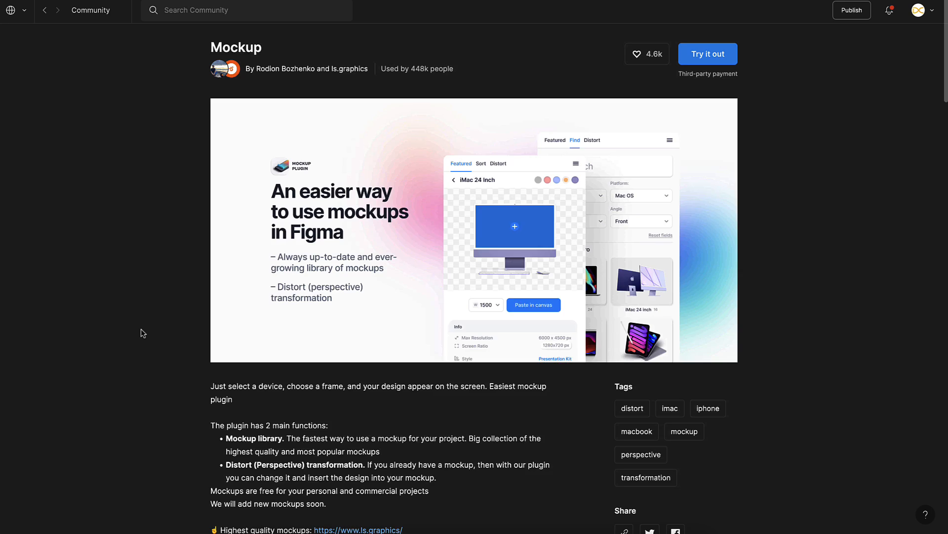
pyautogui.scroll(-3)
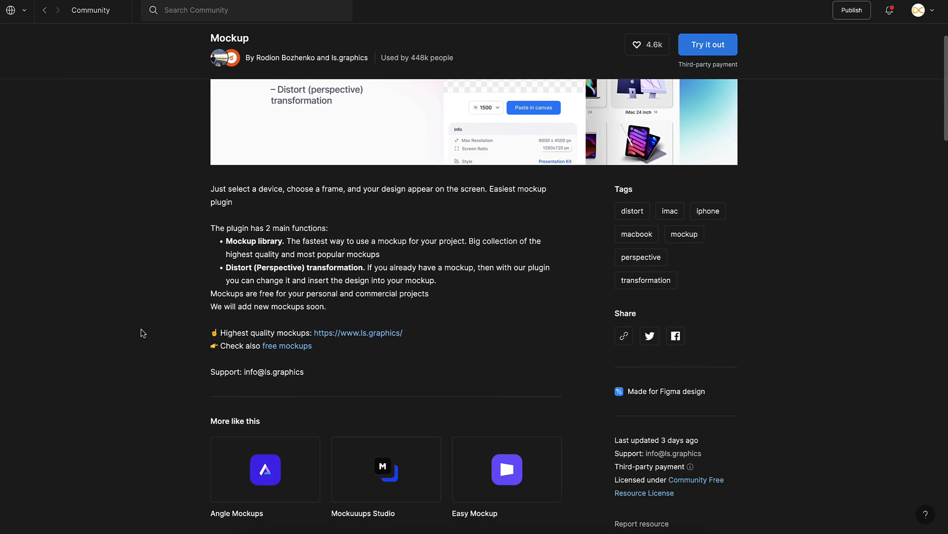
pyautogui.click(707, 44)
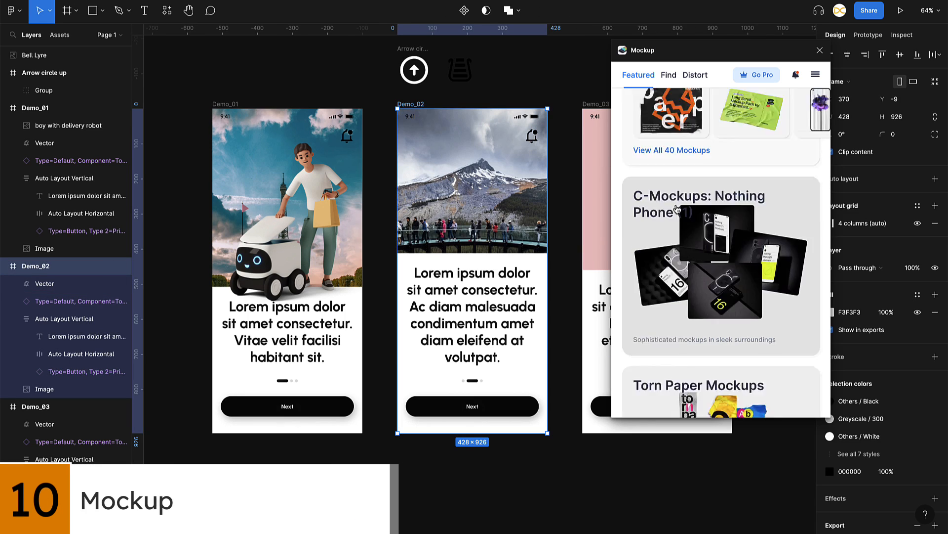
pyautogui.click(671, 151)
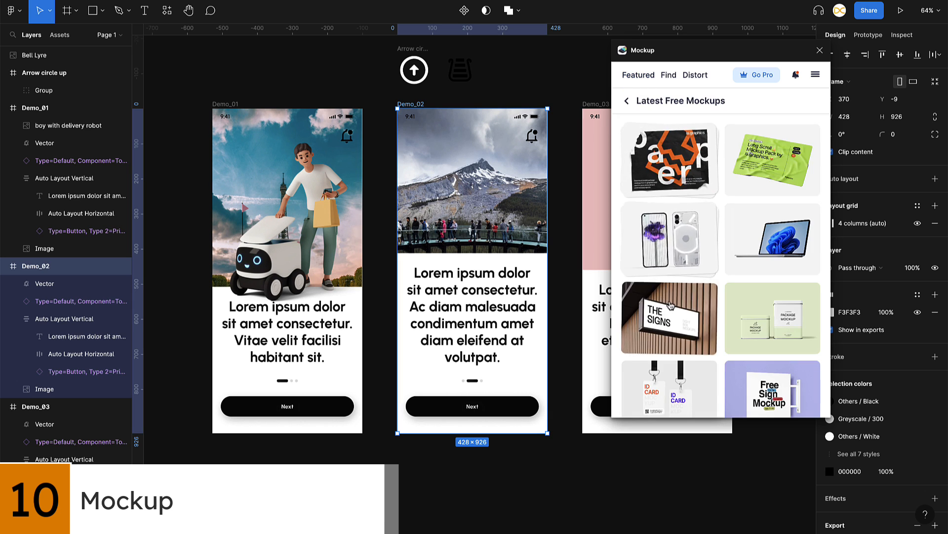
pyautogui.click(668, 238)
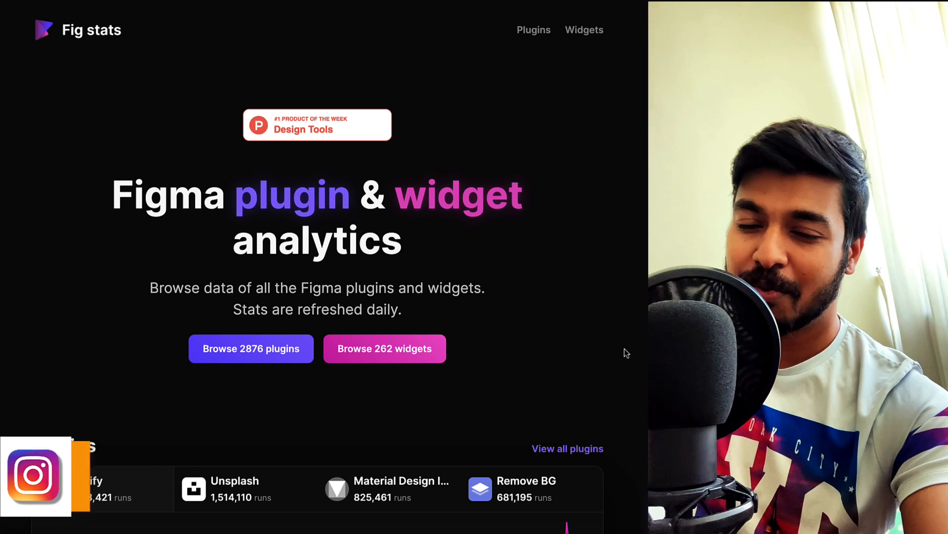
# - Review the Fig Stats plugin ranking and chart Iconify's unique runs instead of installs
pyautogui.scroll(-3)
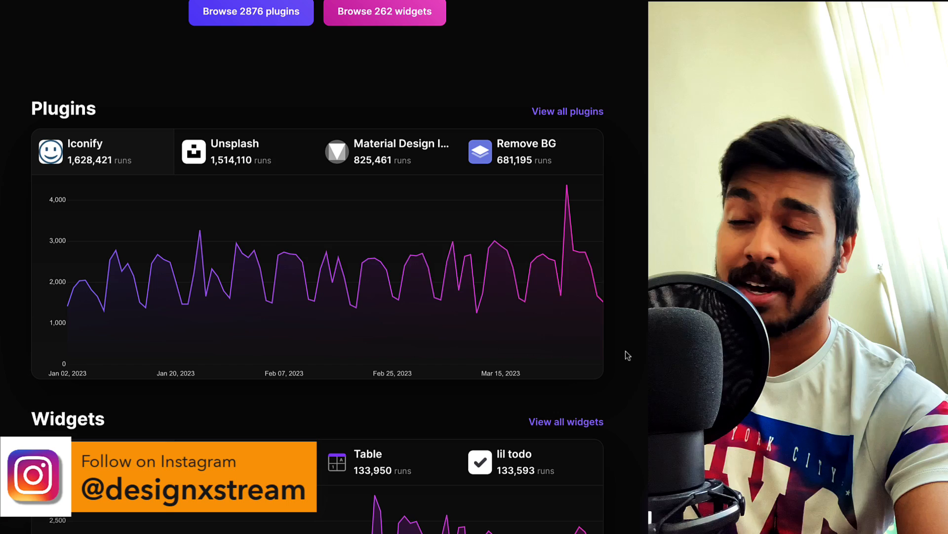
pyautogui.scroll(-3)
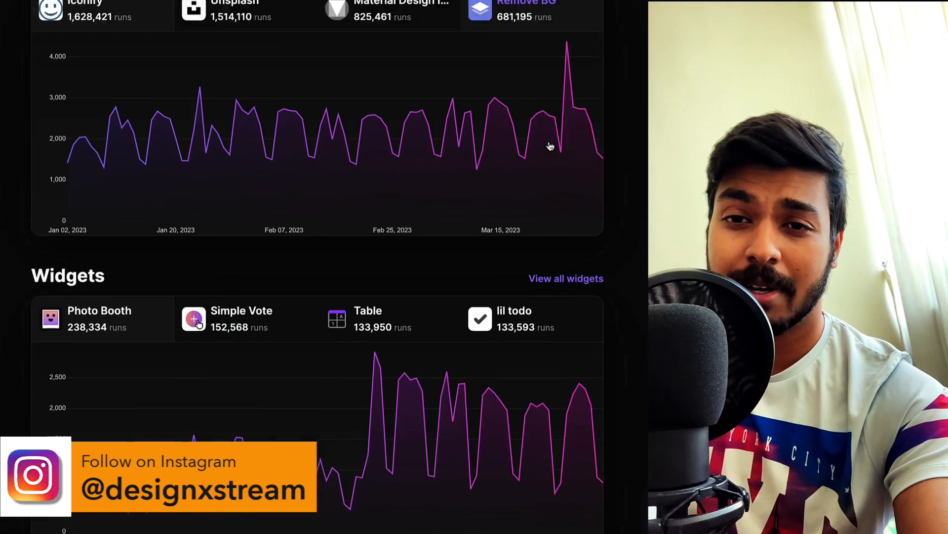
pyautogui.scroll(3)
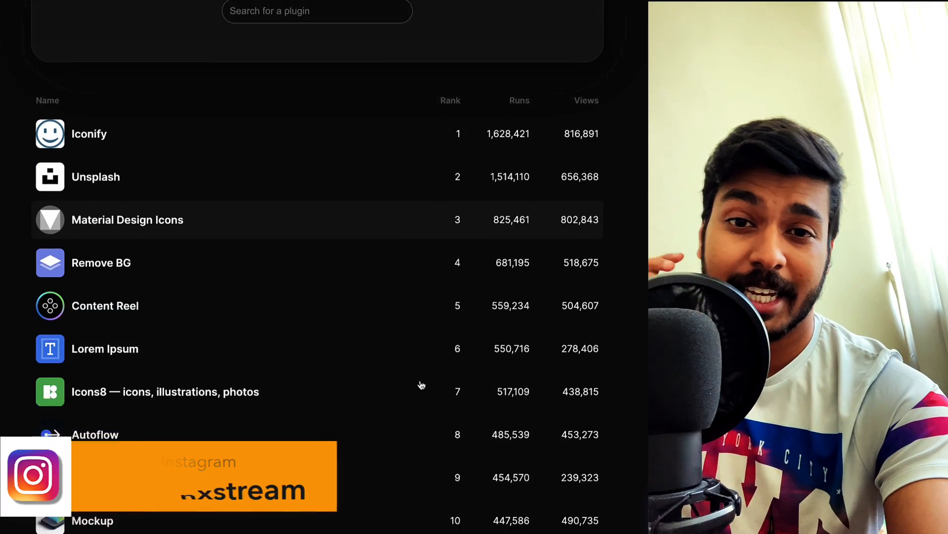
pyautogui.scroll(-3)
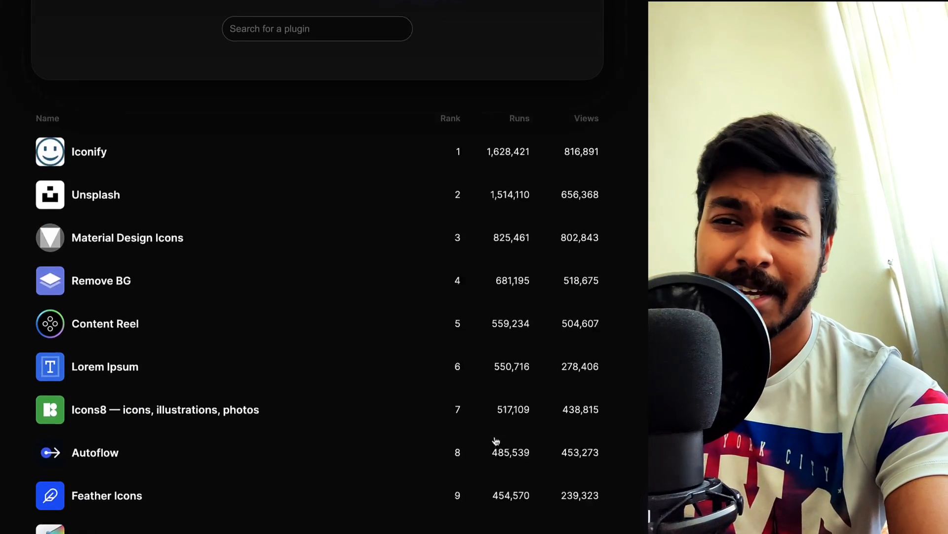
pyautogui.click(89, 151)
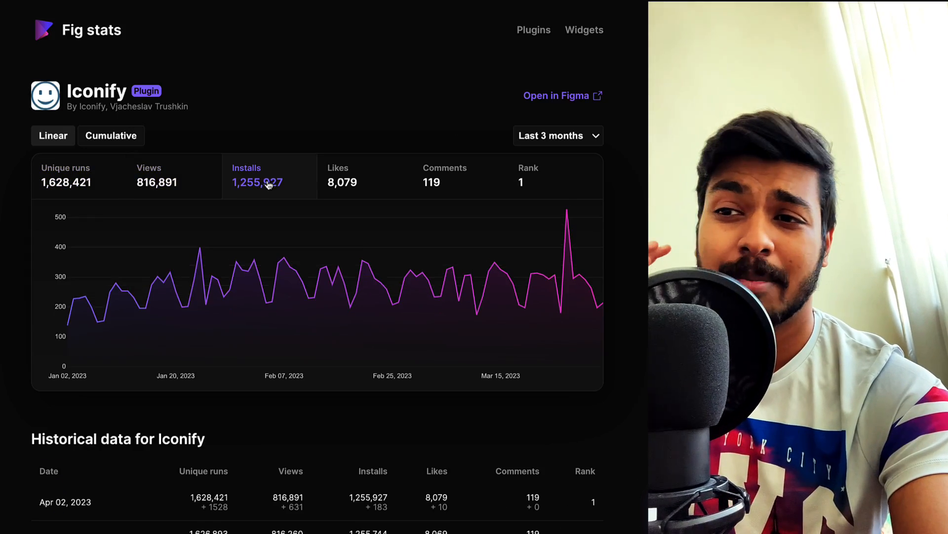
pyautogui.click(65, 175)
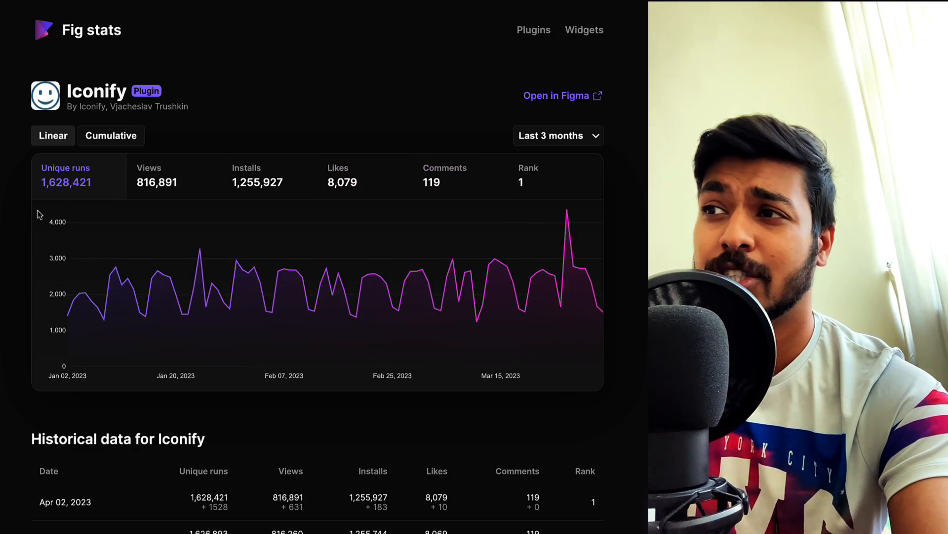
# - Leave Iconify's stats page for the ranked list of Figma widgets
pyautogui.scroll(-3)
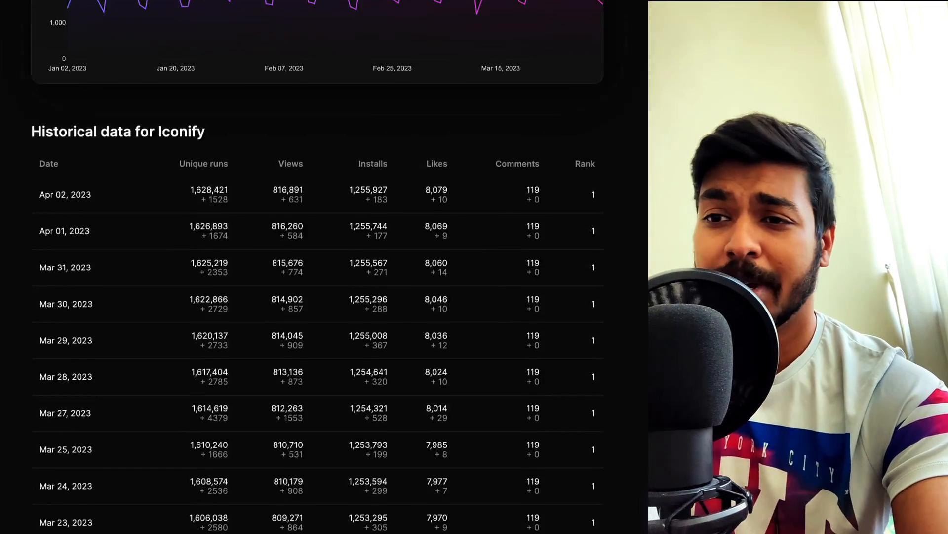
pyautogui.scroll(3)
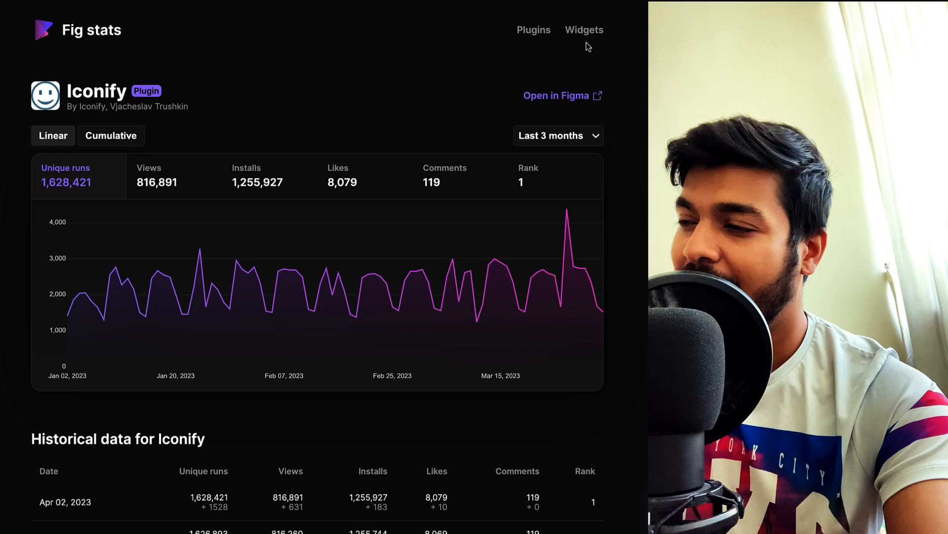
pyautogui.click(584, 30)
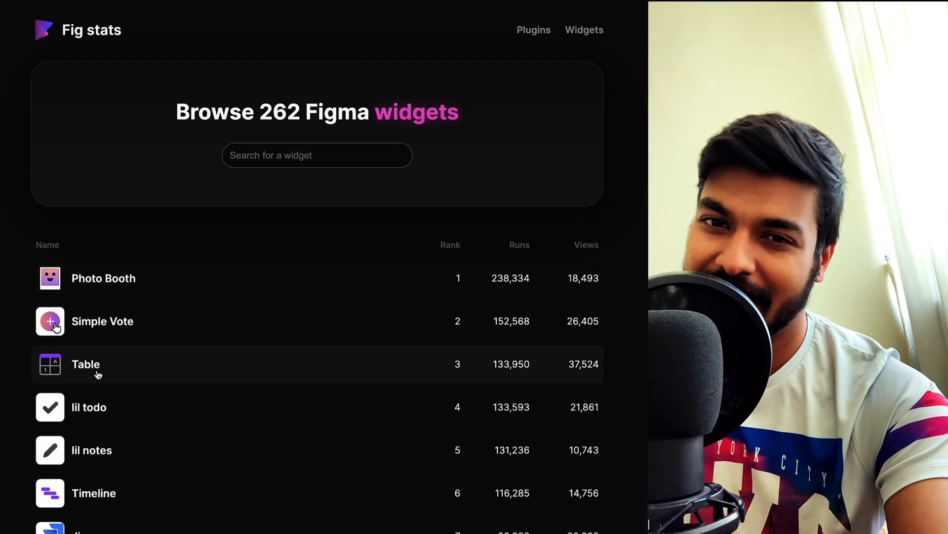